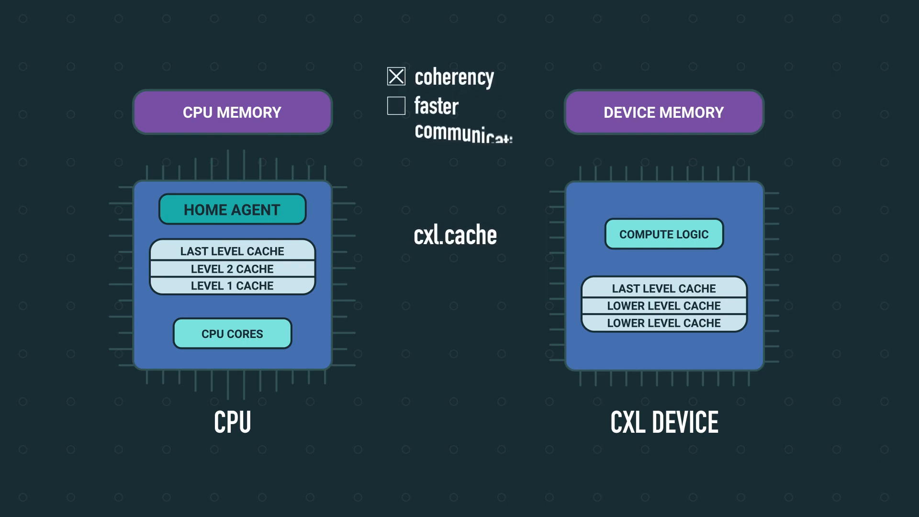
Let the animation run until 'faster communication' is ticked in the benefits checklist
{"action": "left_click", "coordinate": [396, 106]}
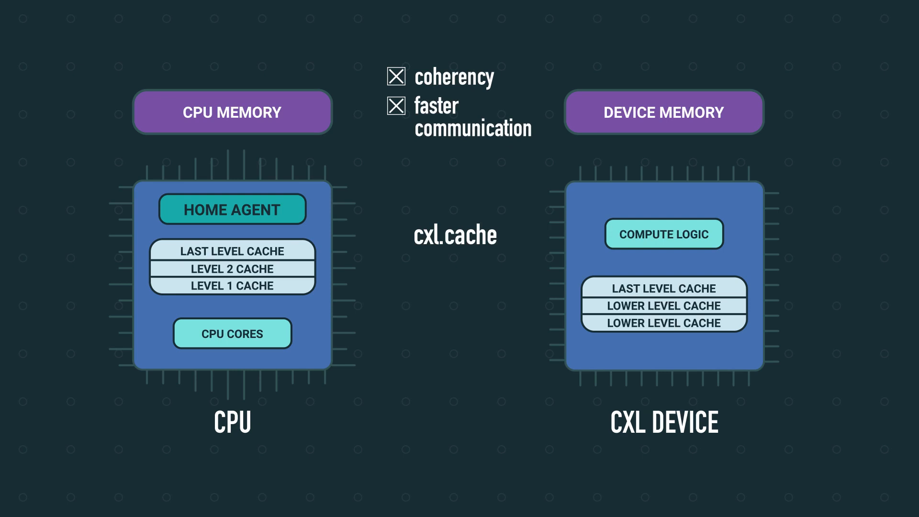